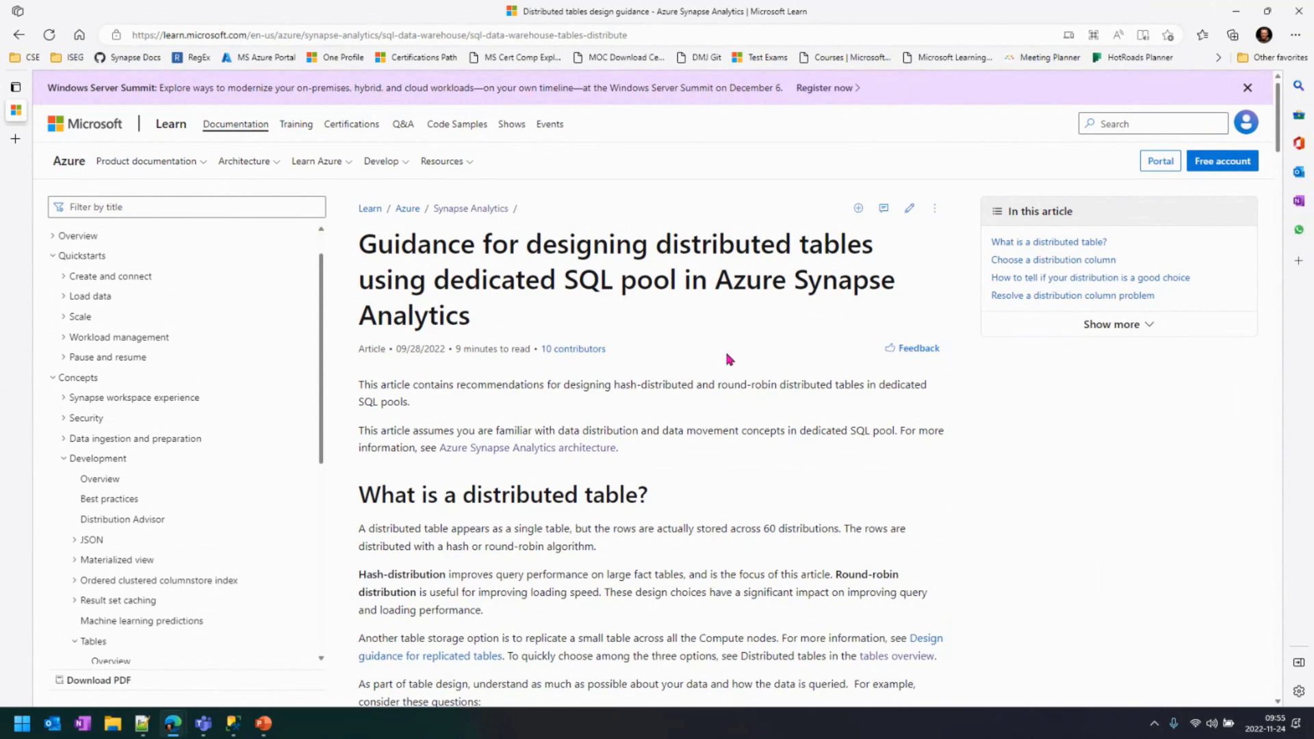
- Highlight 'Guidance for designing' at the start of the article title
{"action": "left_click", "coordinate": [378, 35]}
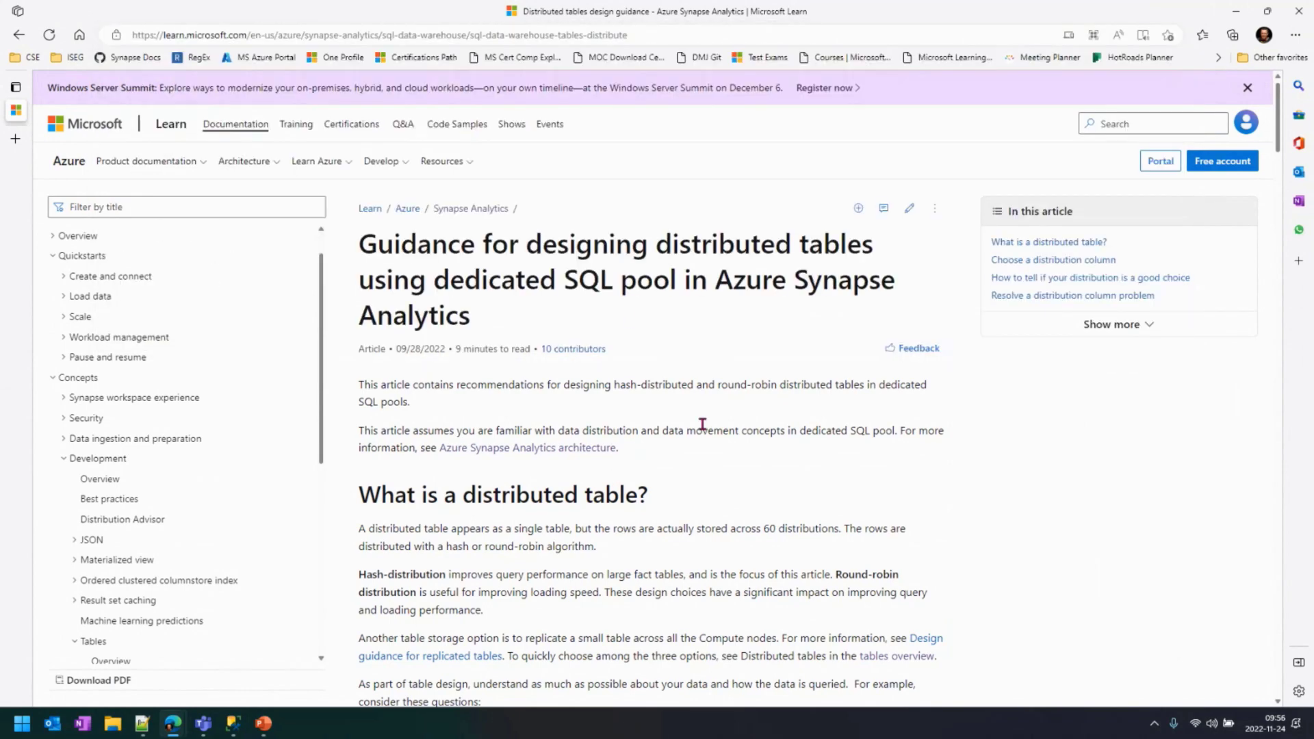
{"action": "mouse_move", "coordinate": [707, 416]}
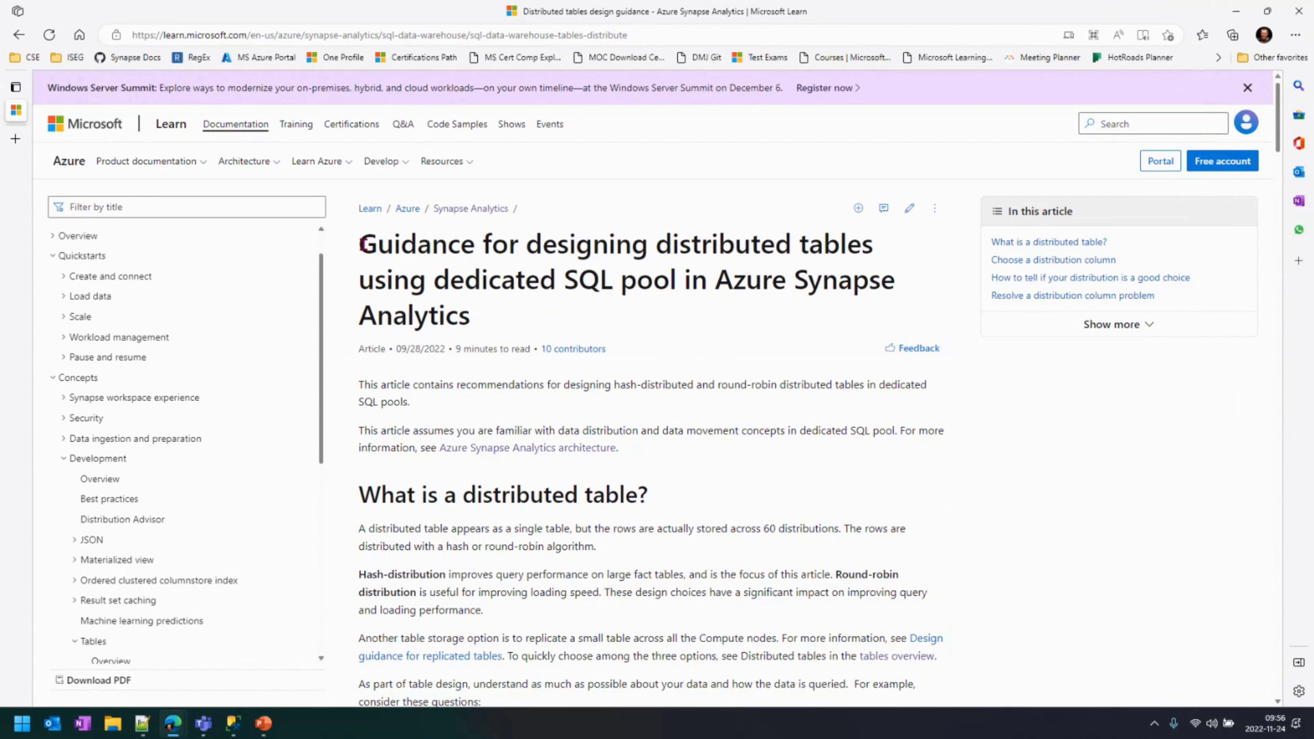
{"action": "left_click_drag", "start_coordinate": [358, 243], "coordinate": [648, 243]}
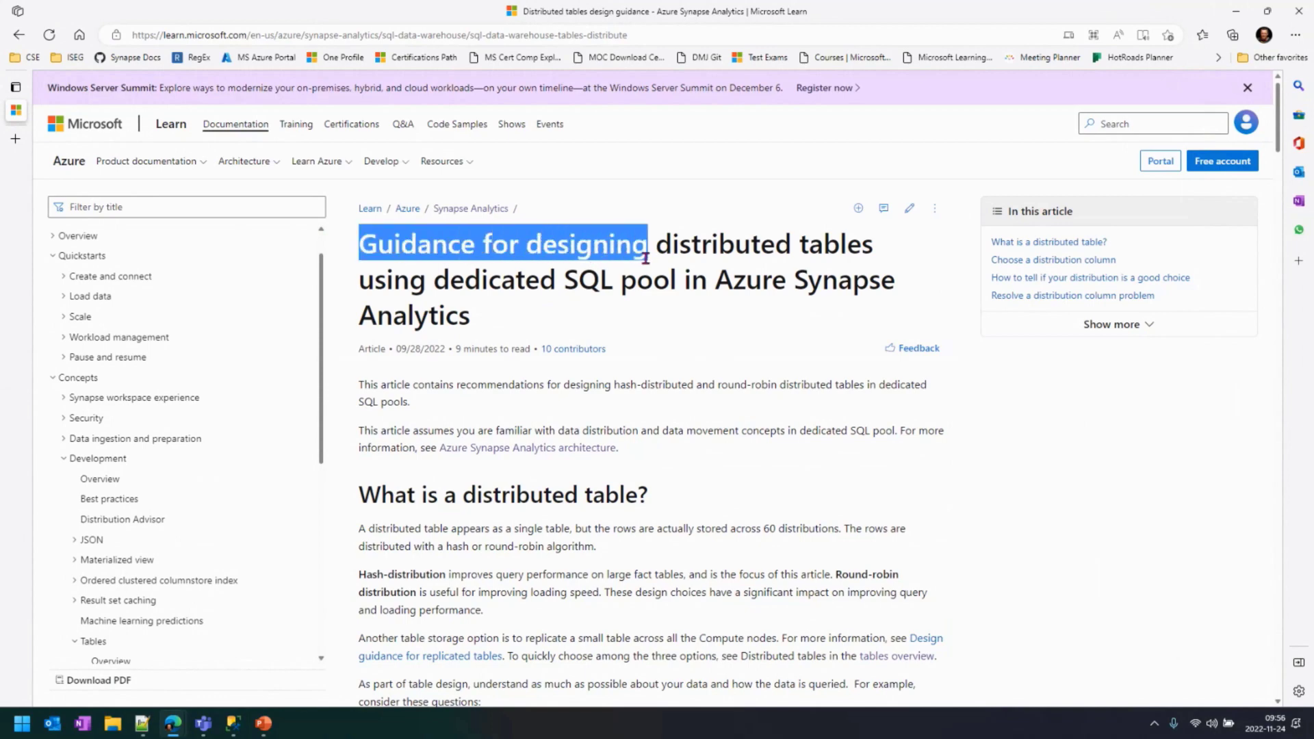
- Scroll past Hash and Round-robin distributed sections to the Choose a distribution column SQL example
{"action": "scroll", "scroll_direction": "down", "scroll_amount": 3}
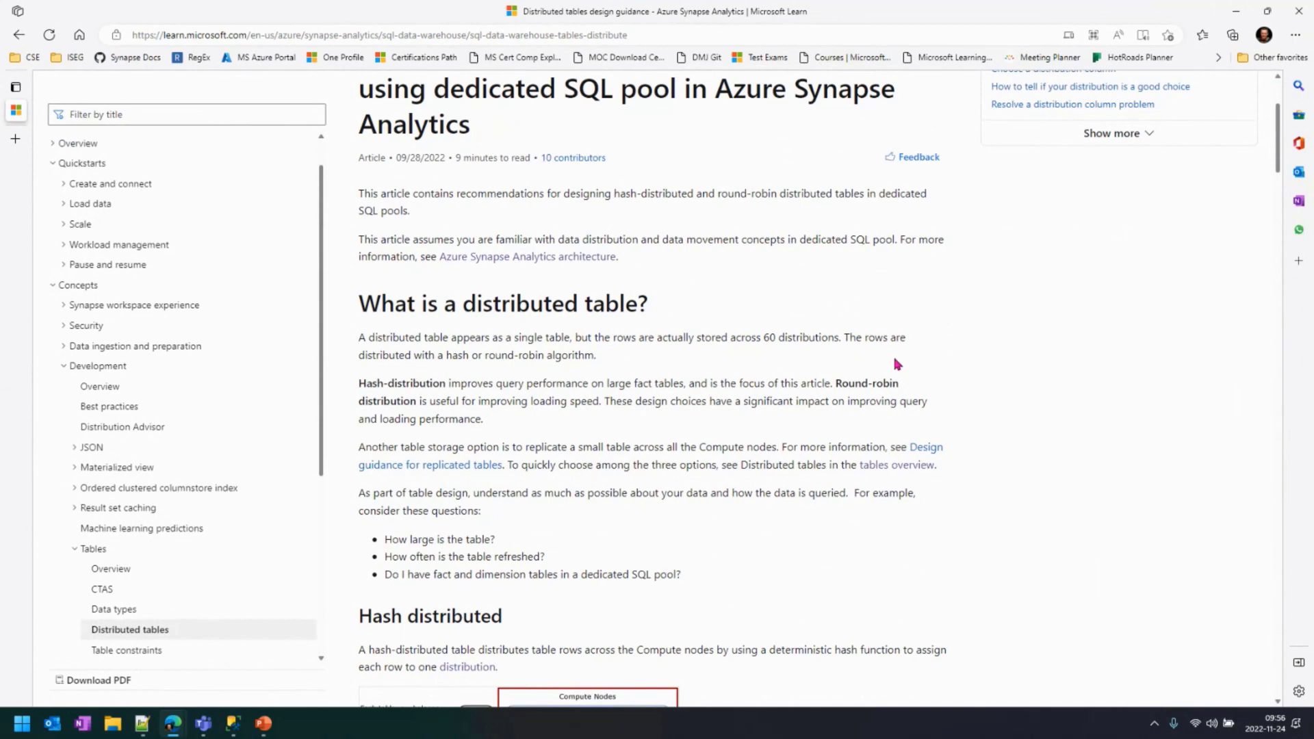
{"action": "scroll", "scroll_direction": "down", "scroll_amount": 3}
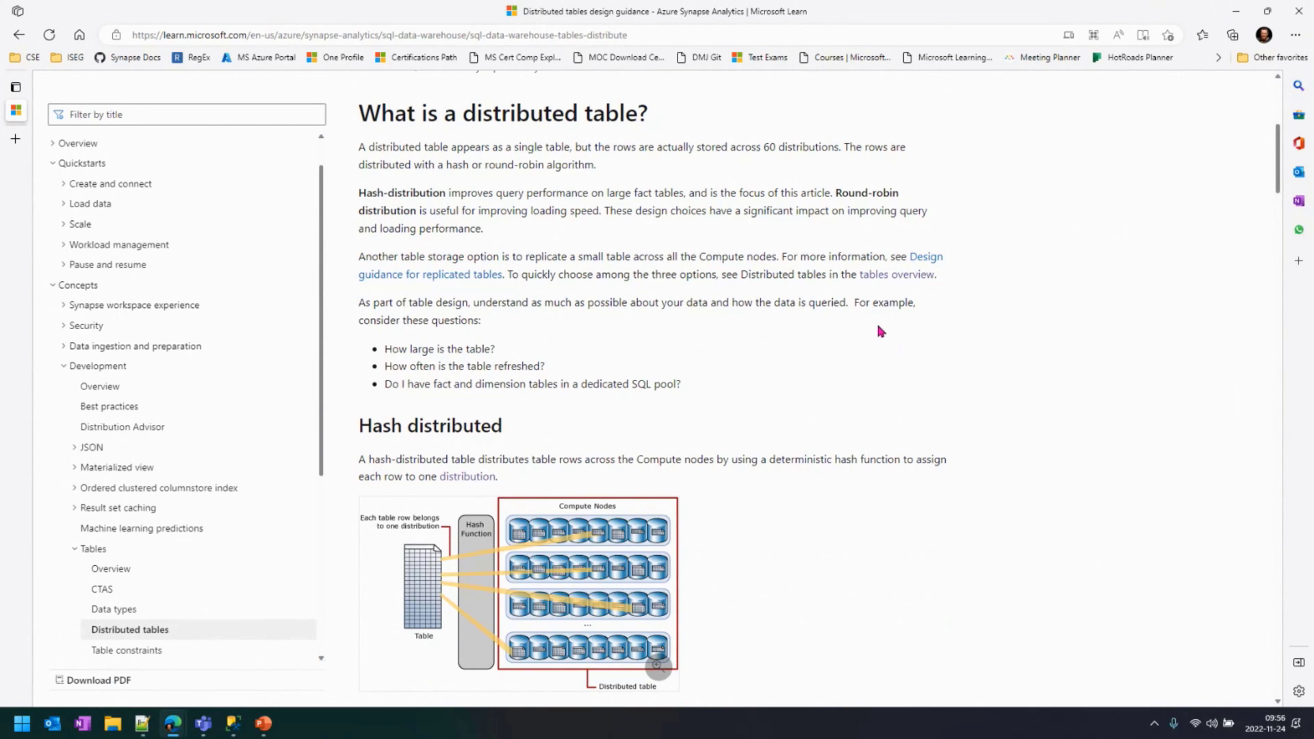
{"action": "scroll", "scroll_direction": "down", "scroll_amount": 3}
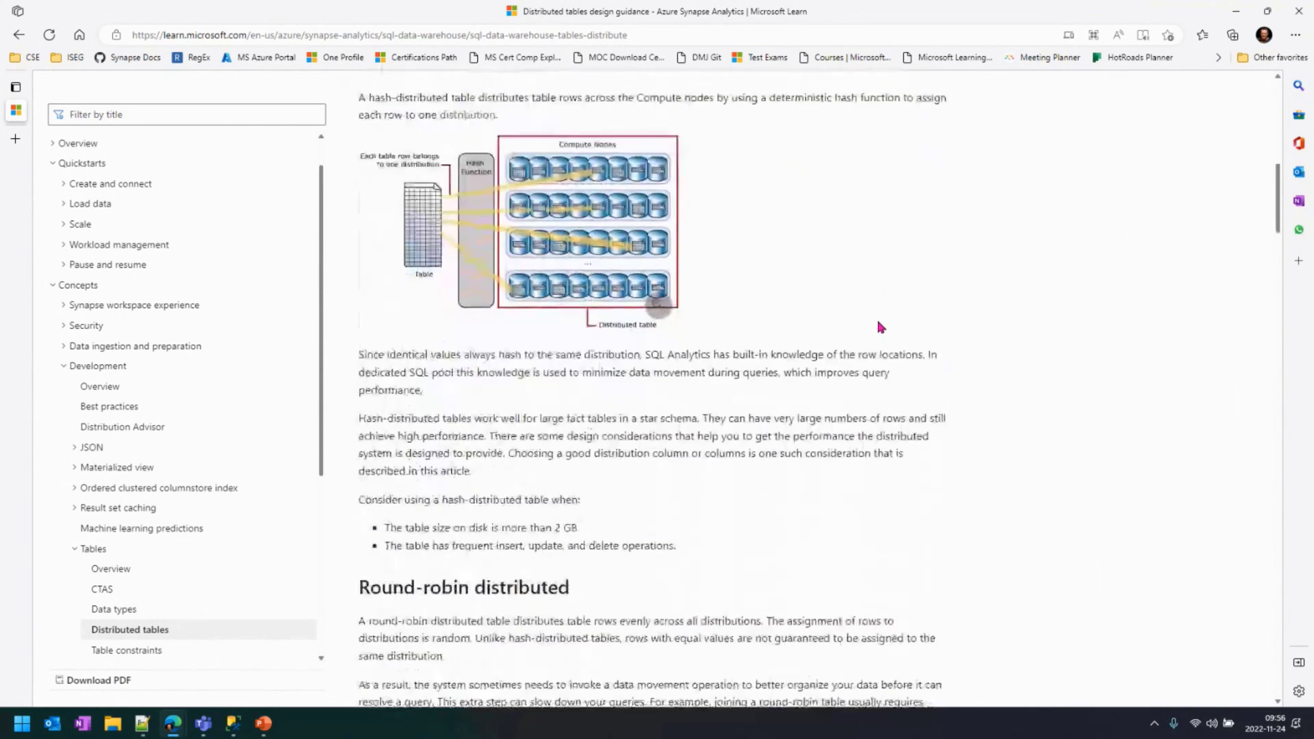
{"action": "scroll", "scroll_direction": "down", "scroll_amount": 3}
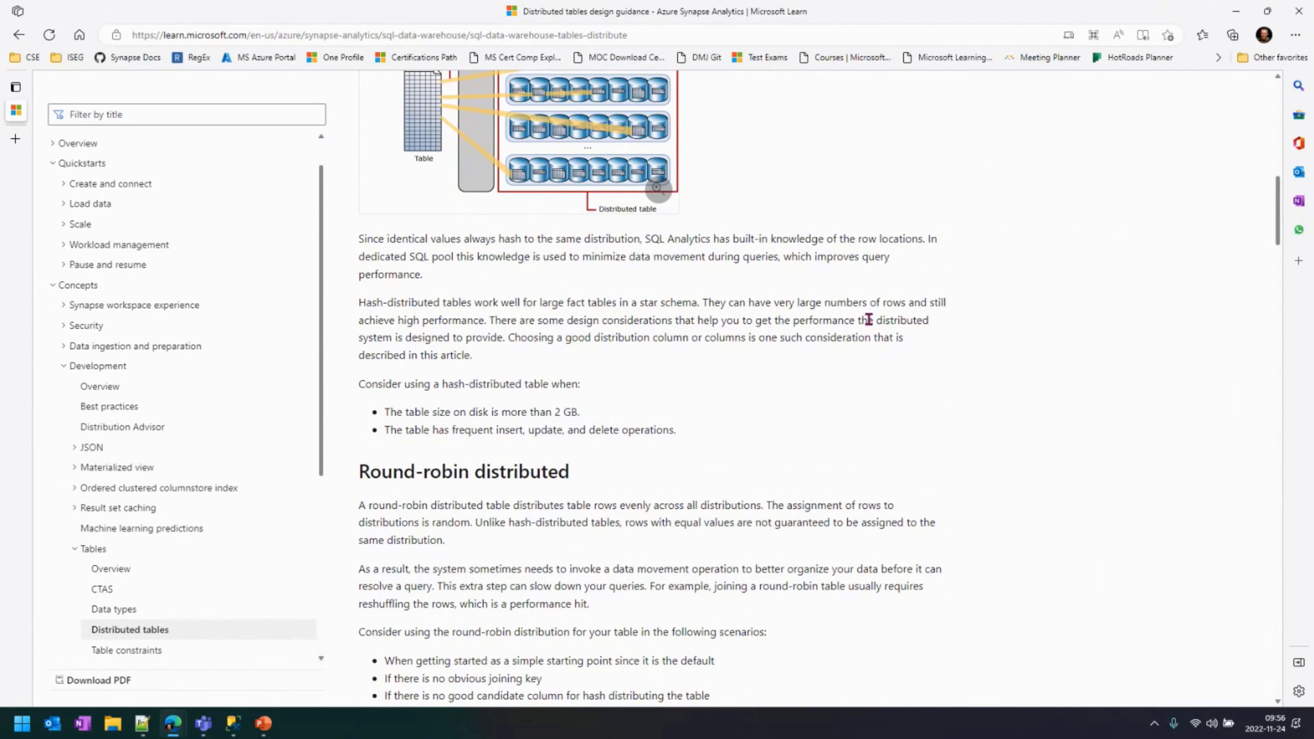
{"action": "scroll", "scroll_direction": "down", "scroll_amount": 3}
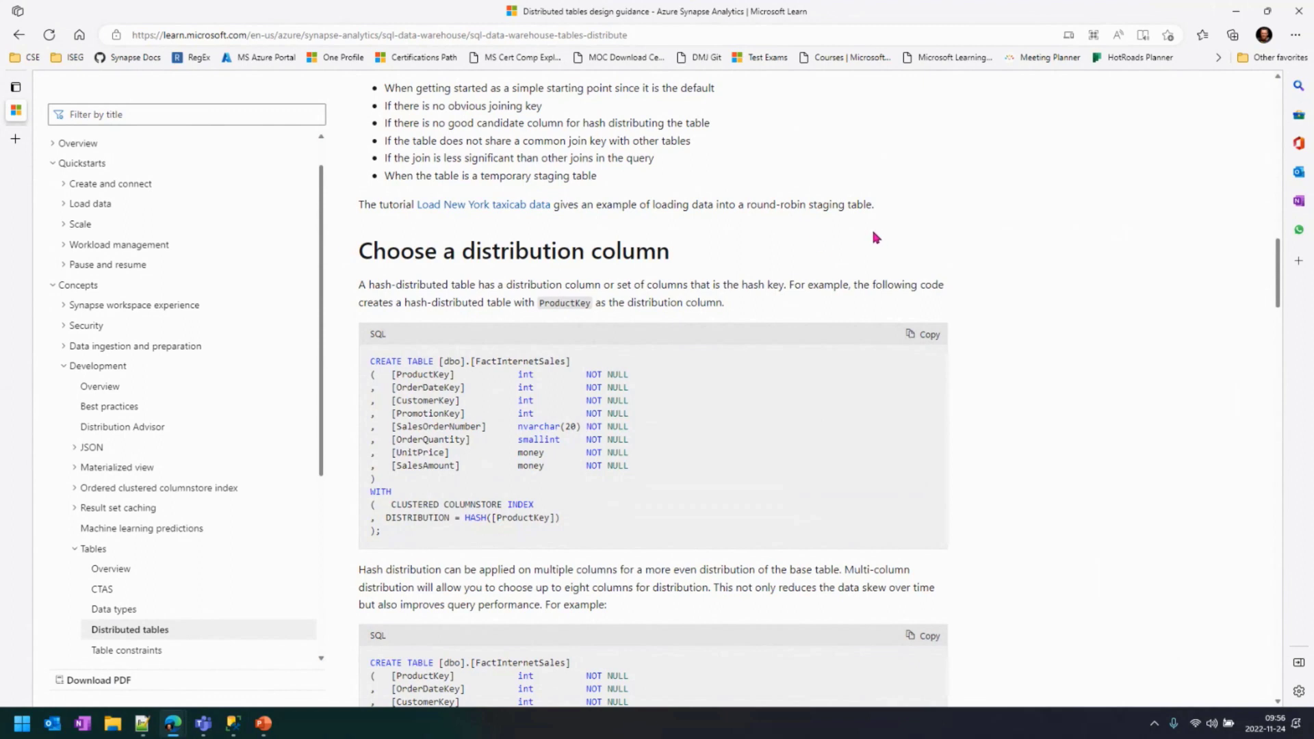
{"action": "mouse_move", "coordinate": [583, 534]}
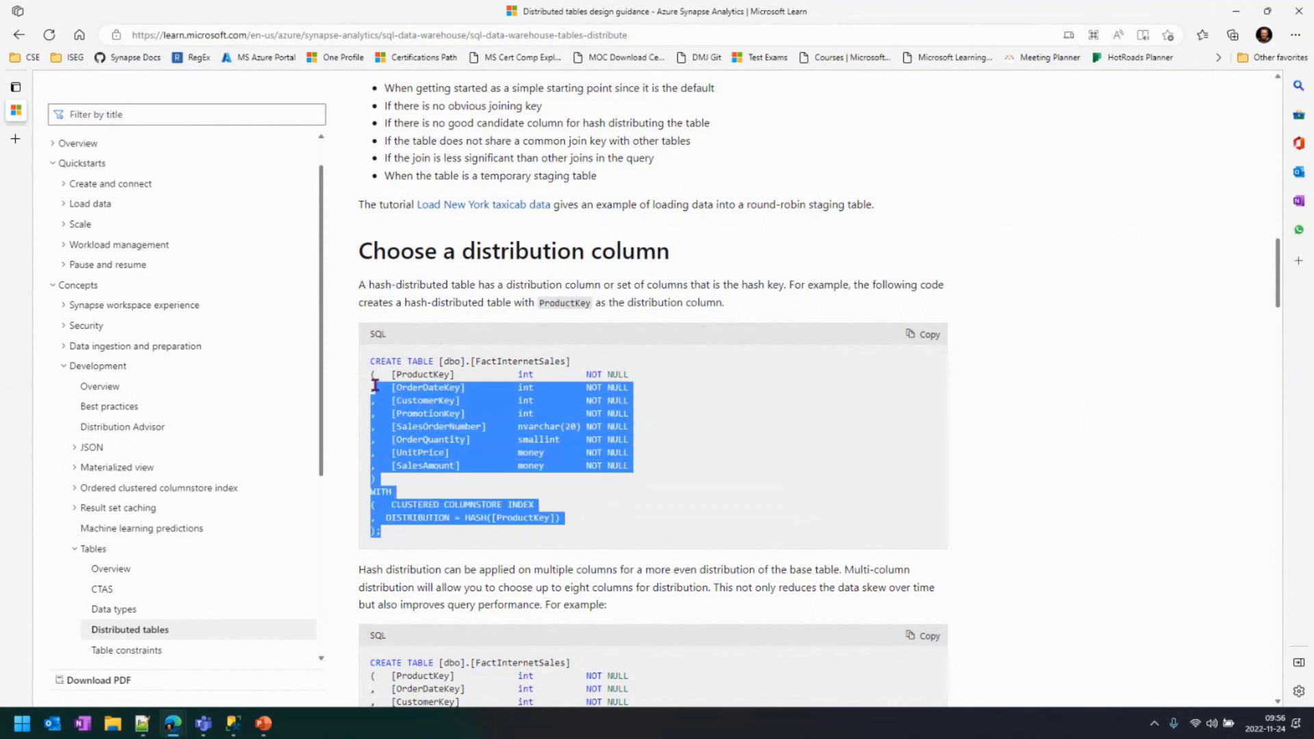
- Highlight the CREATE TABLE line, then pick out ProductKey in the HASH distribution clause
{"action": "left_click", "coordinate": [490, 373]}
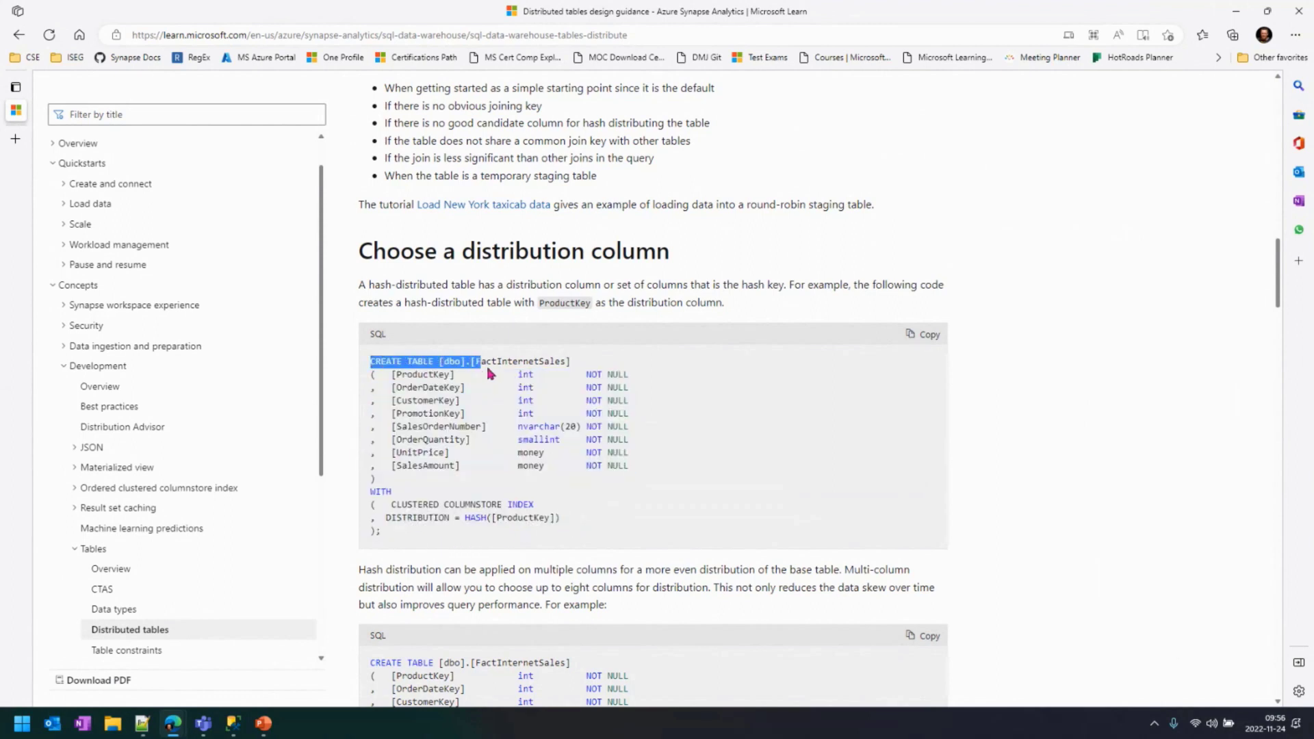
{"action": "left_click_drag", "start_coordinate": [477, 362], "coordinate": [634, 481]}
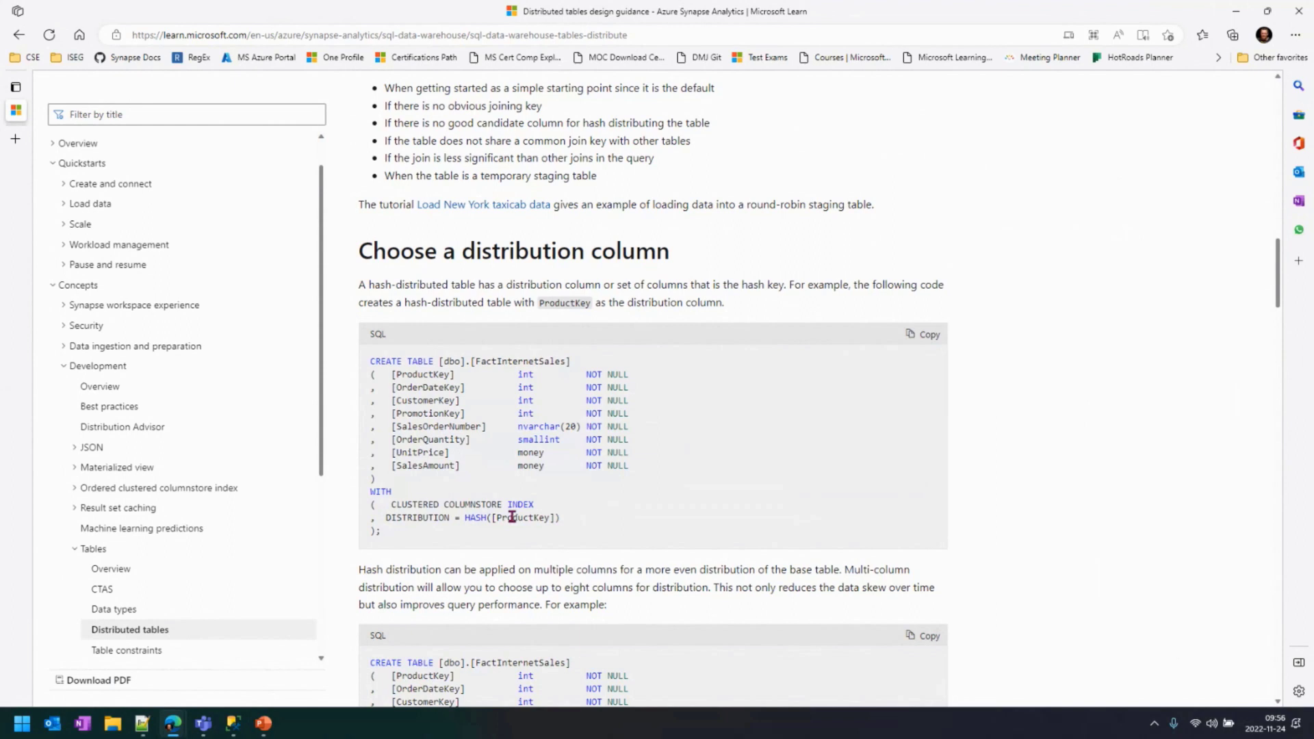
{"action": "double_click", "coordinate": [522, 518]}
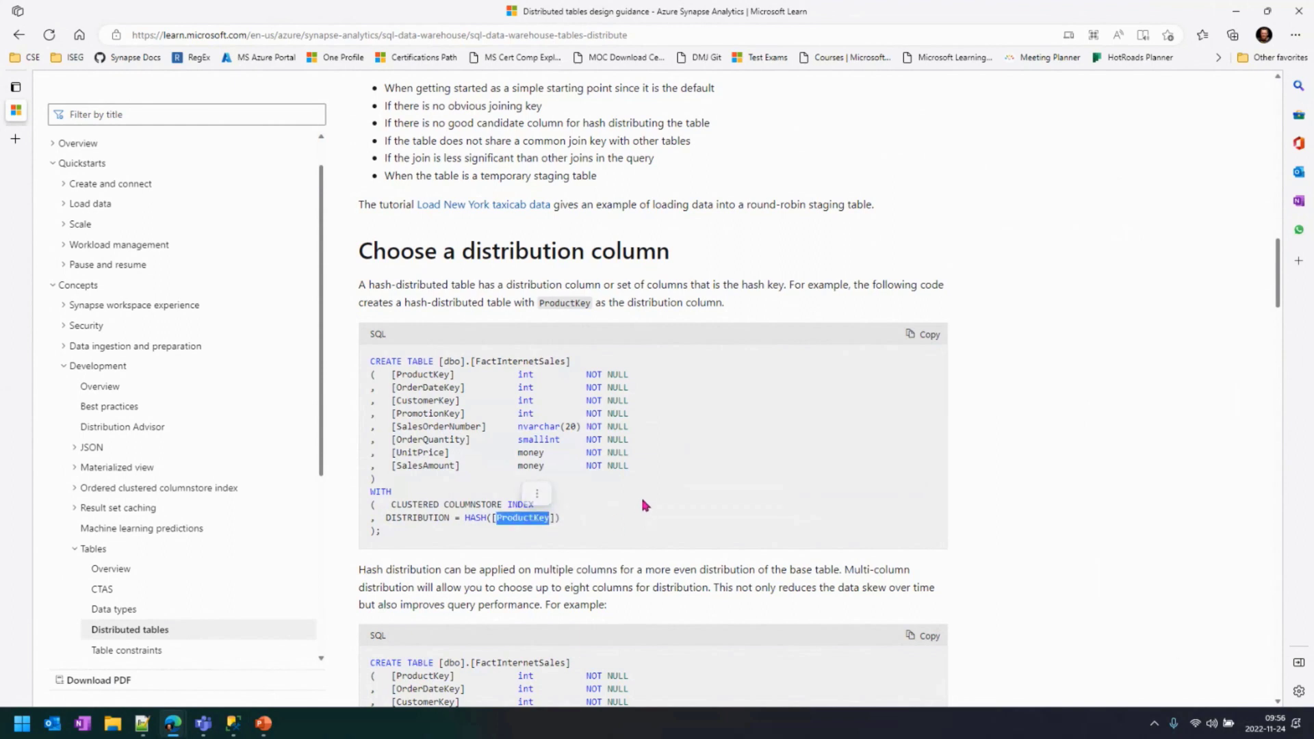
{"action": "mouse_move", "coordinate": [678, 453]}
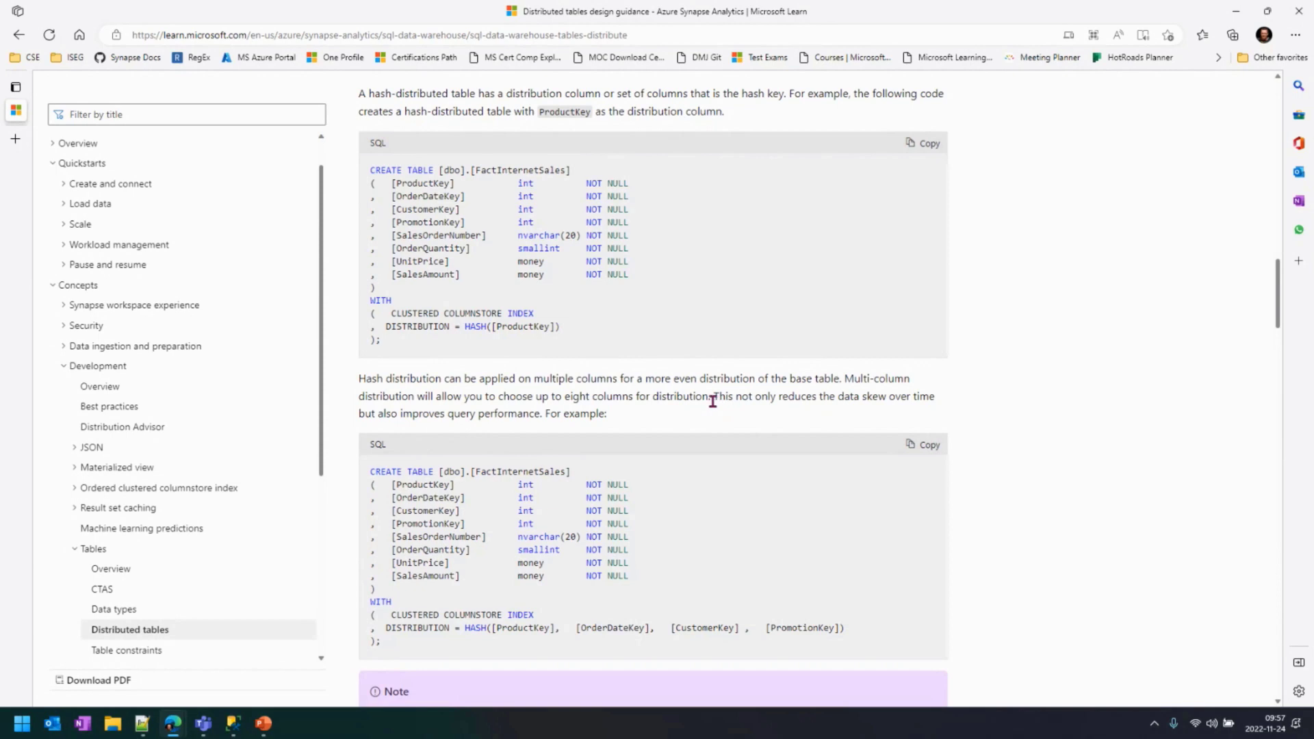
- Scroll past the multi-column code and preview note to the evenly distributing column heading
{"action": "scroll", "scroll_direction": "down", "scroll_amount": 3}
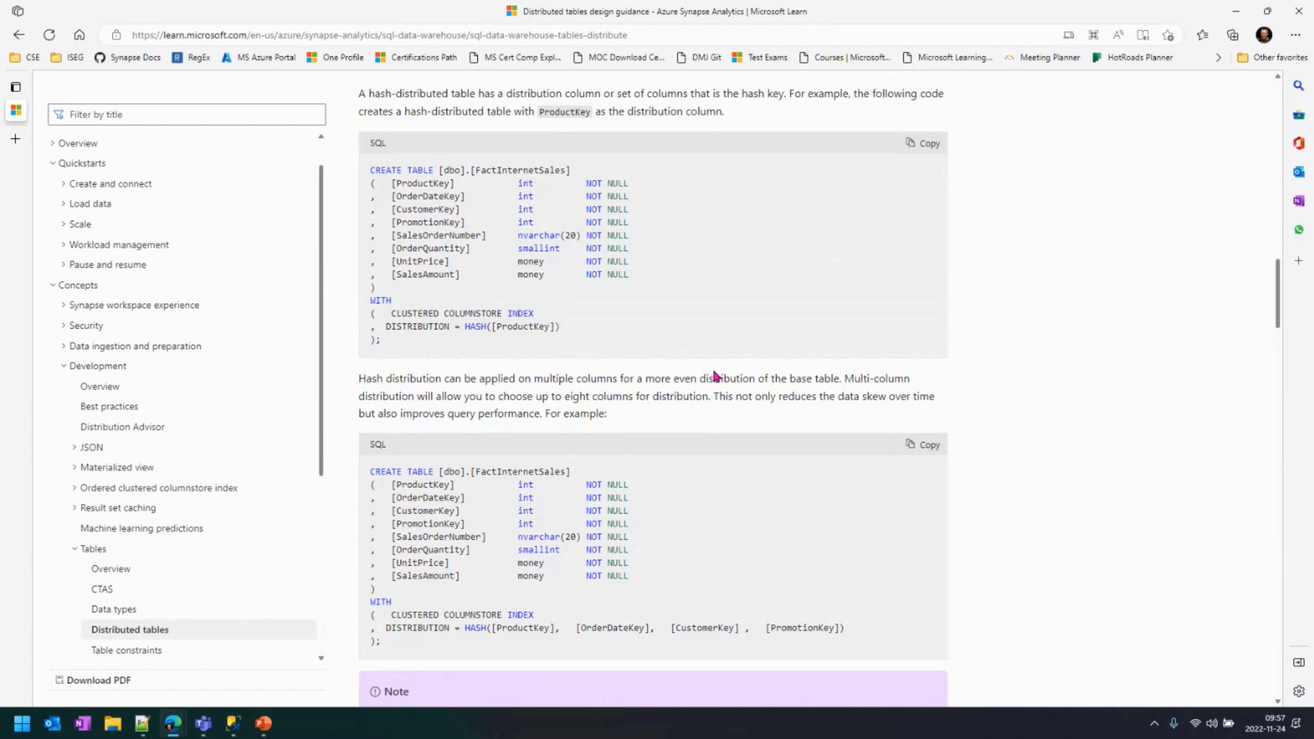
{"action": "scroll", "scroll_direction": "down", "scroll_amount": 3}
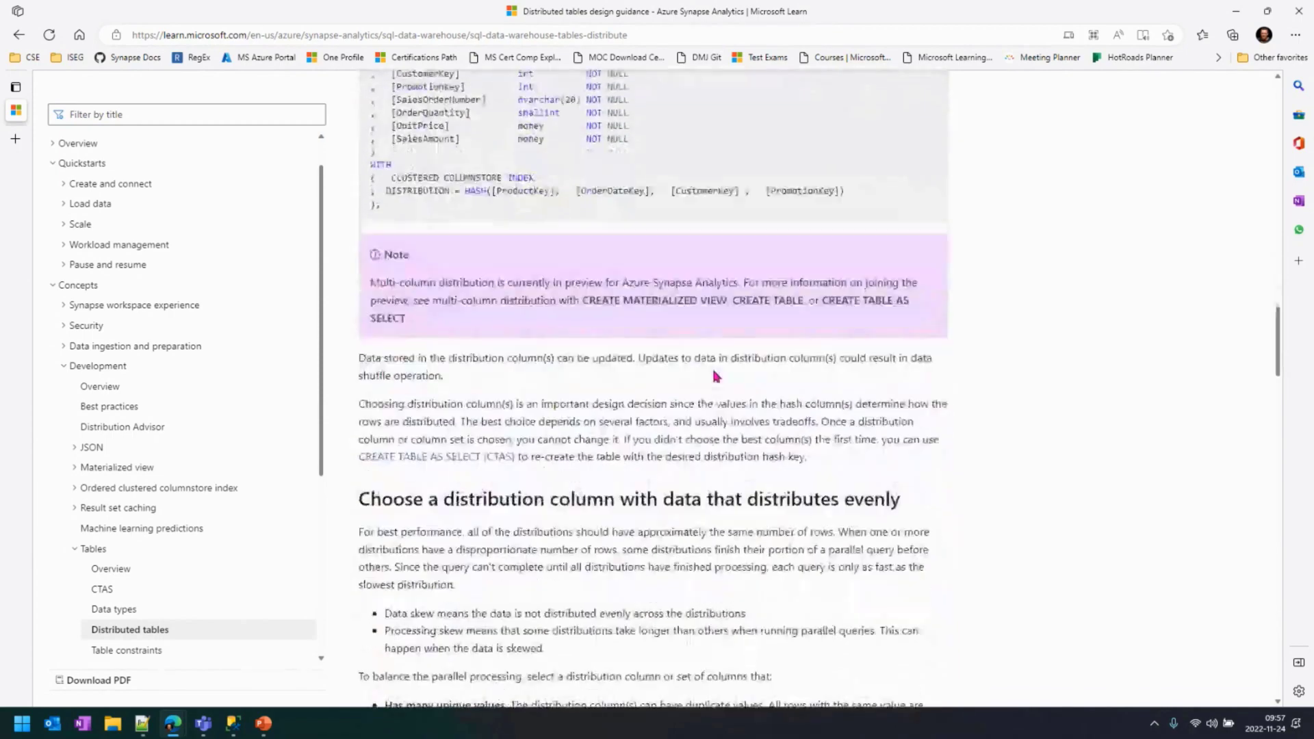
- Highlight the 'Is not a date column' criterion in the even-distribution guidance
{"action": "scroll", "scroll_direction": "down", "scroll_amount": 3}
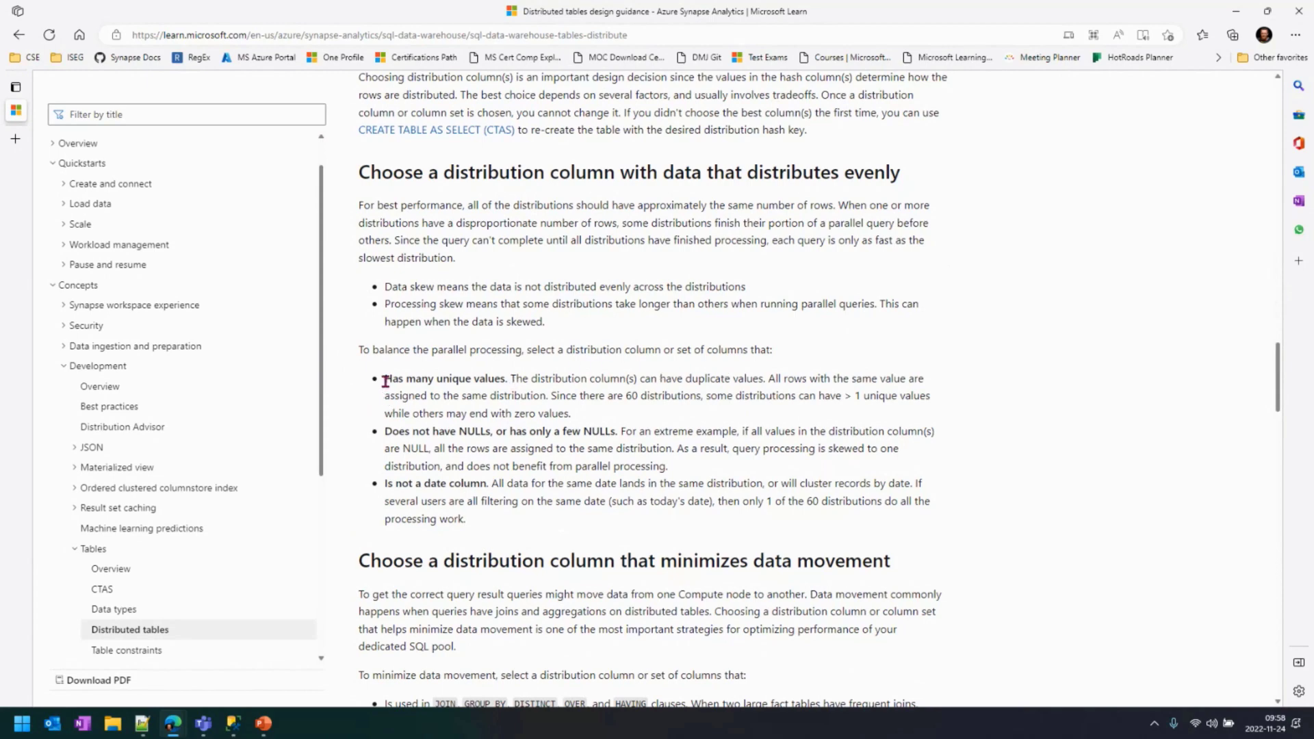
{"action": "double_click", "coordinate": [443, 377]}
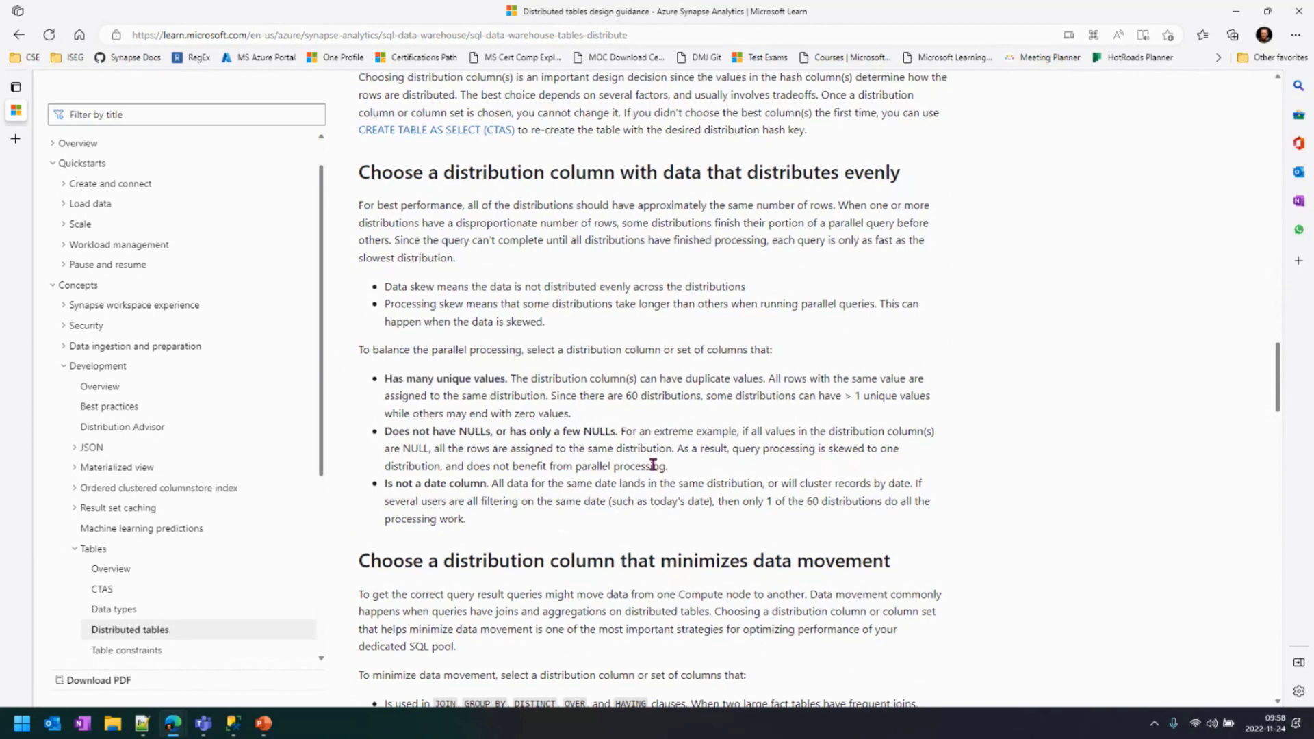
{"action": "mouse_move", "coordinate": [673, 475]}
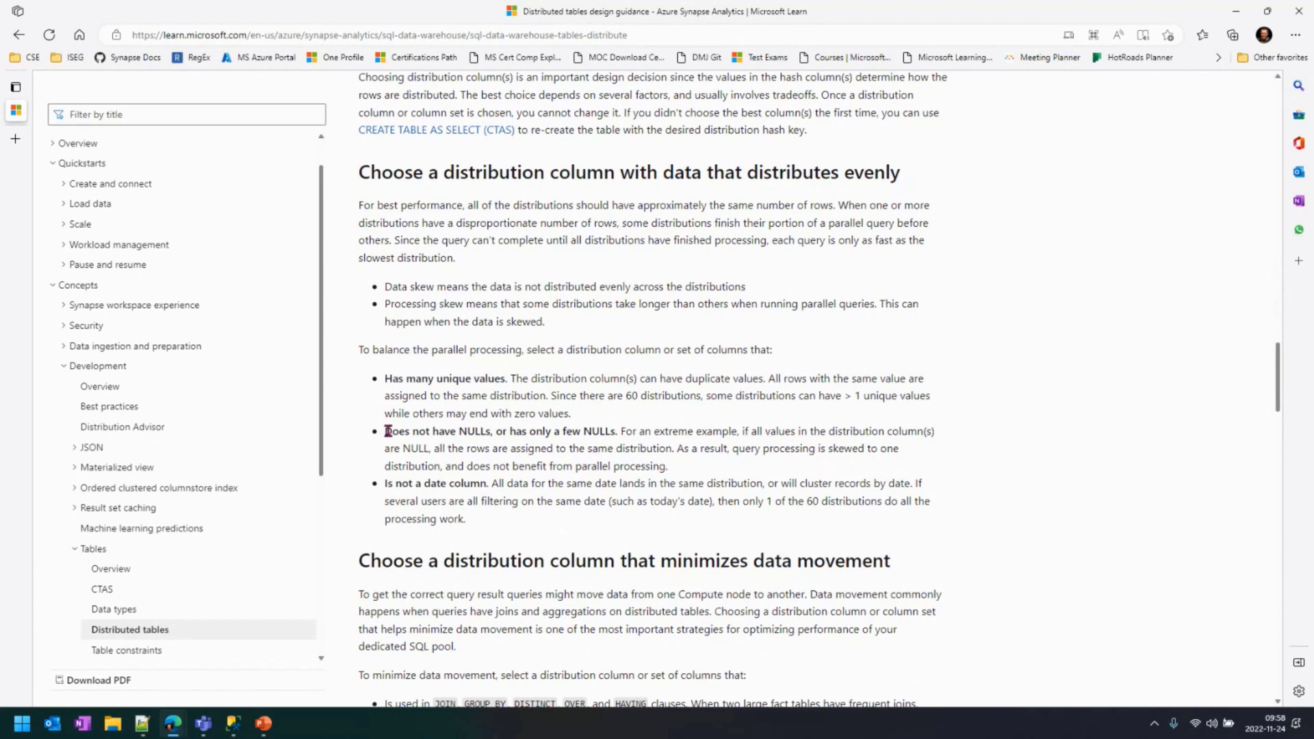
{"action": "left_click_drag", "start_coordinate": [384, 431], "coordinate": [615, 432]}
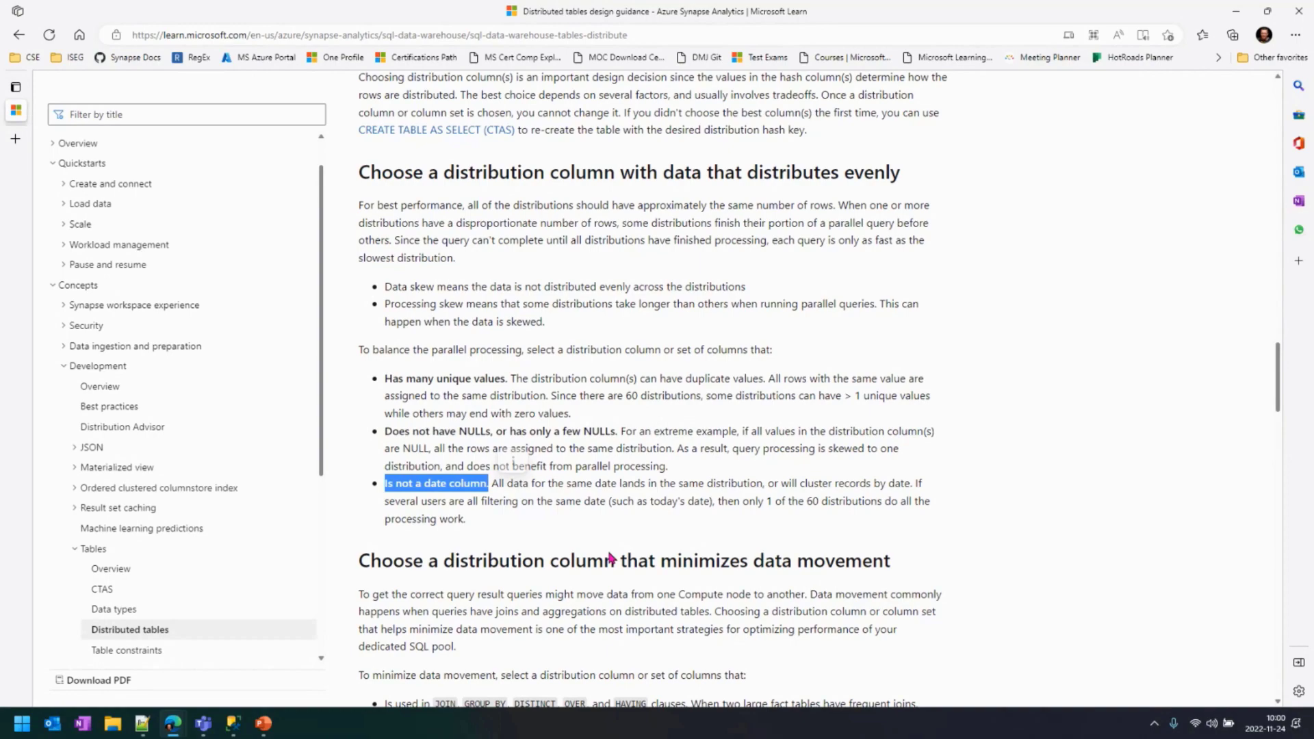
- Scroll to the section on choosing a distribution column that minimizes data movement
{"action": "scroll", "scroll_direction": "down", "scroll_amount": 3}
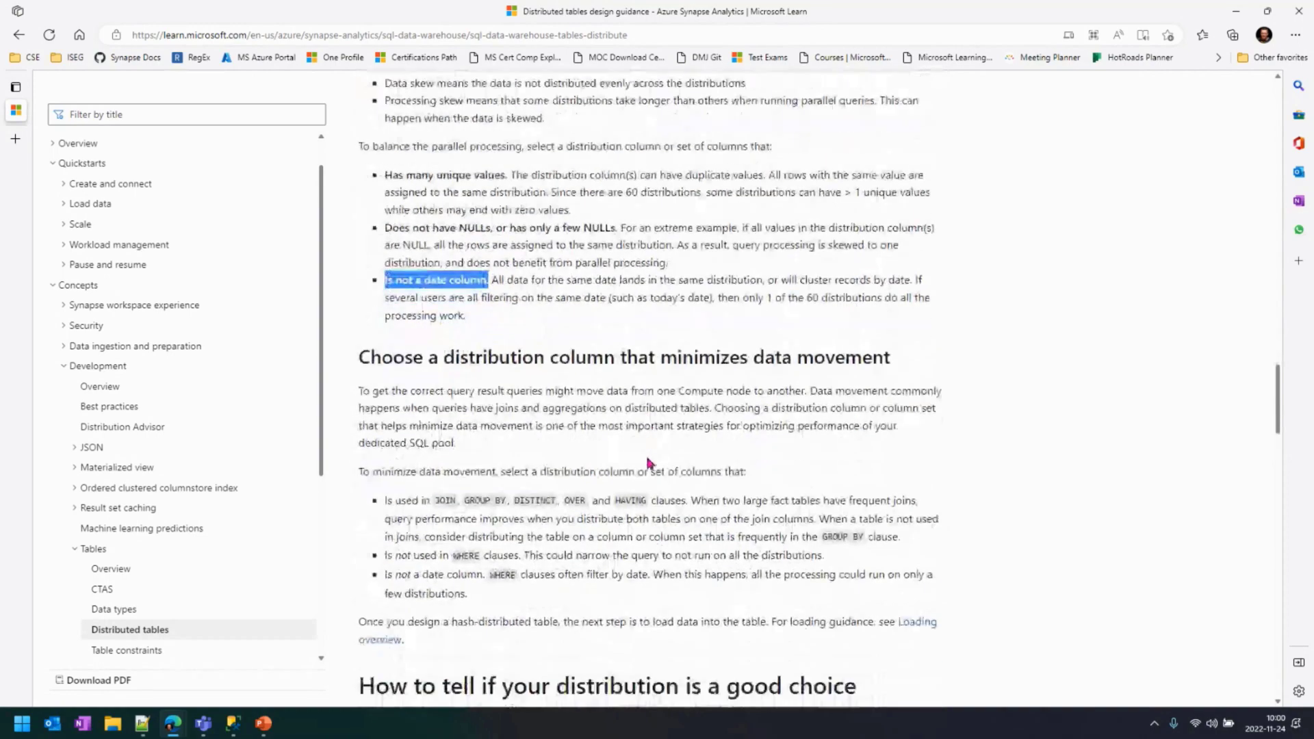
{"action": "scroll", "scroll_direction": "down", "scroll_amount": 3}
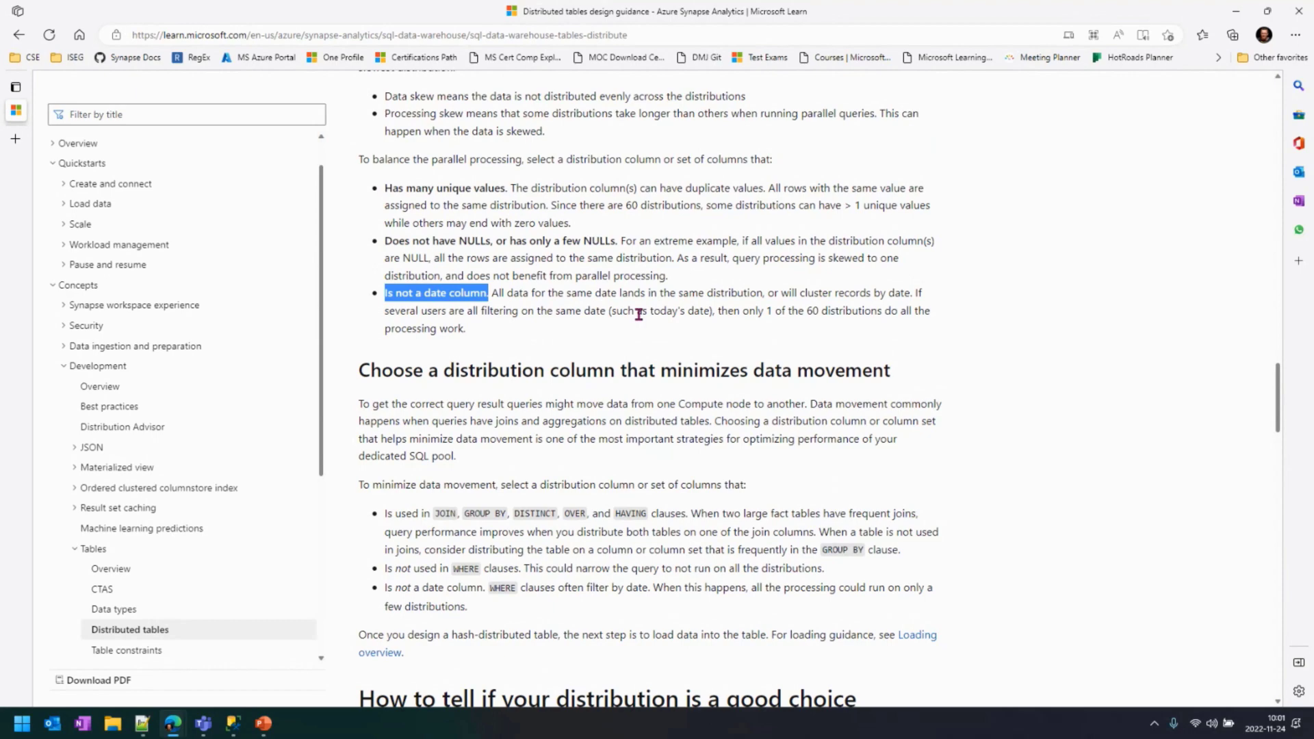
{"action": "mouse_move", "coordinate": [725, 327]}
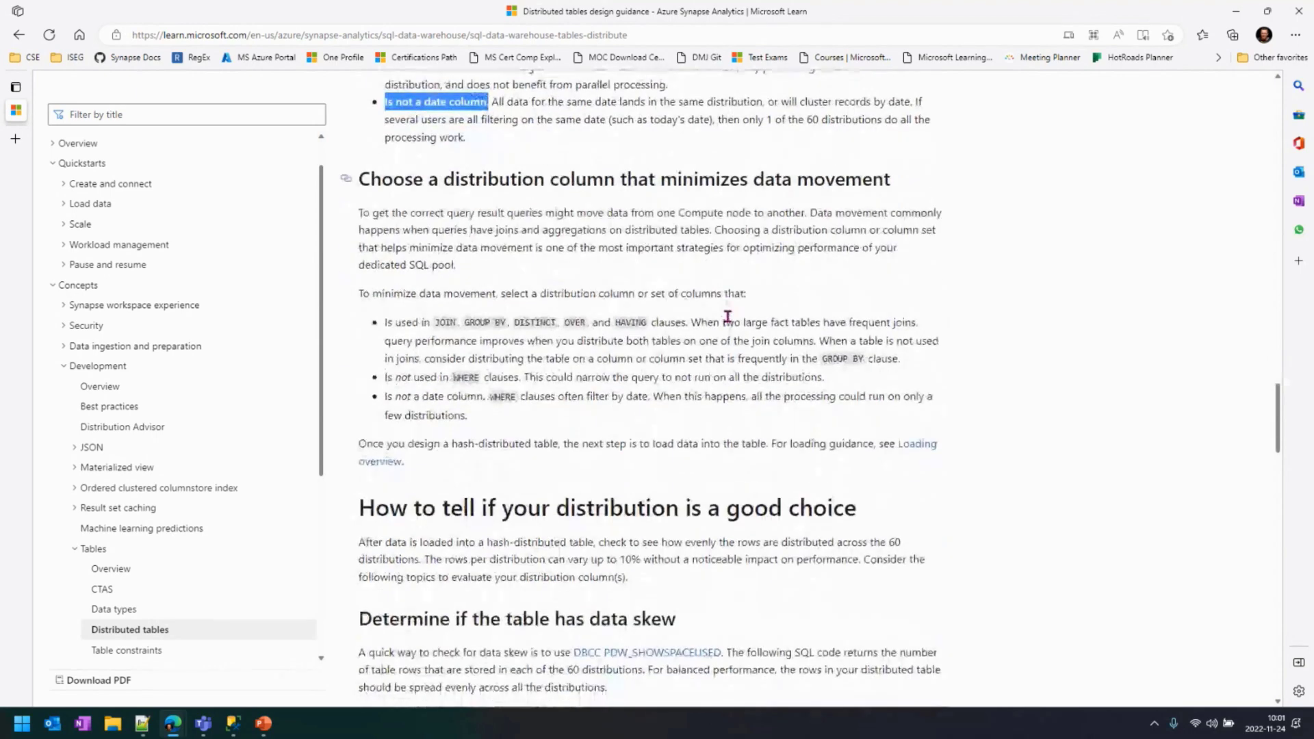
- Scroll to the good-distribution check and data skew detection sections
{"action": "scroll", "scroll_direction": "down", "scroll_amount": 3}
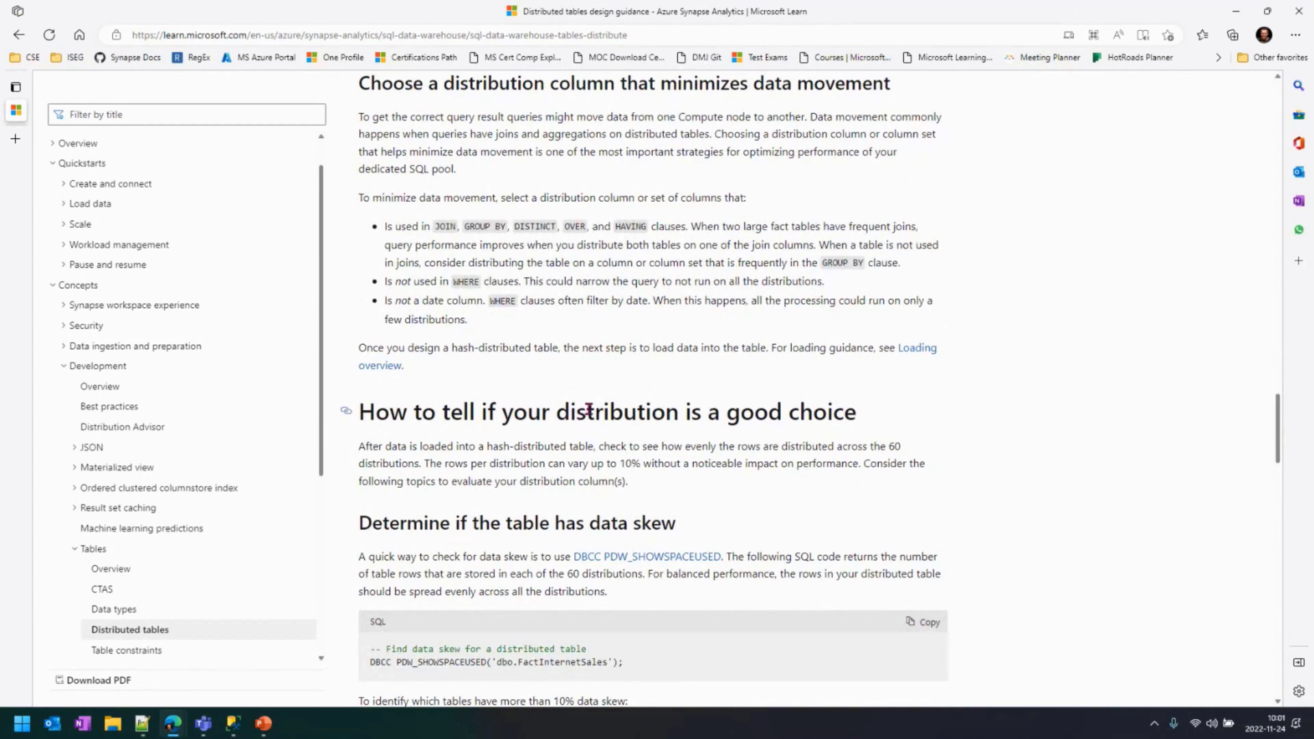
{"action": "scroll", "scroll_direction": "down", "scroll_amount": 3}
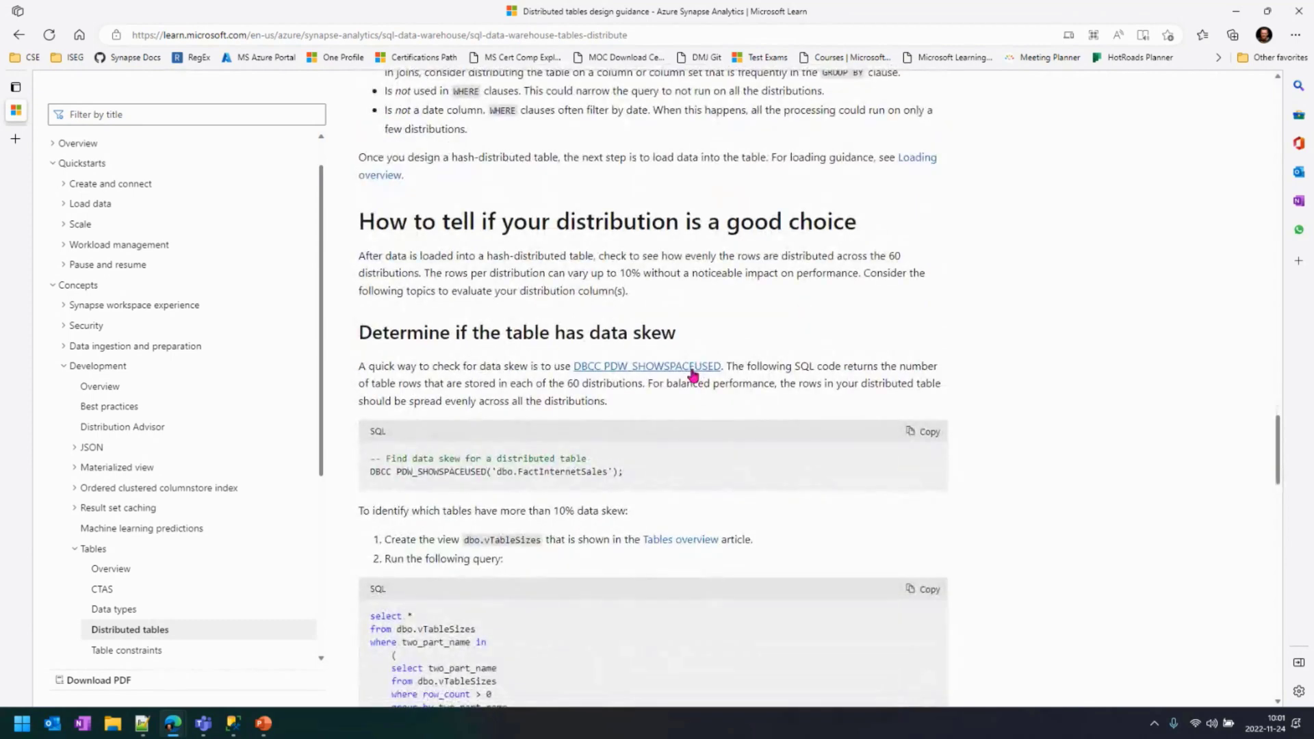
{"action": "mouse_move", "coordinate": [793, 315]}
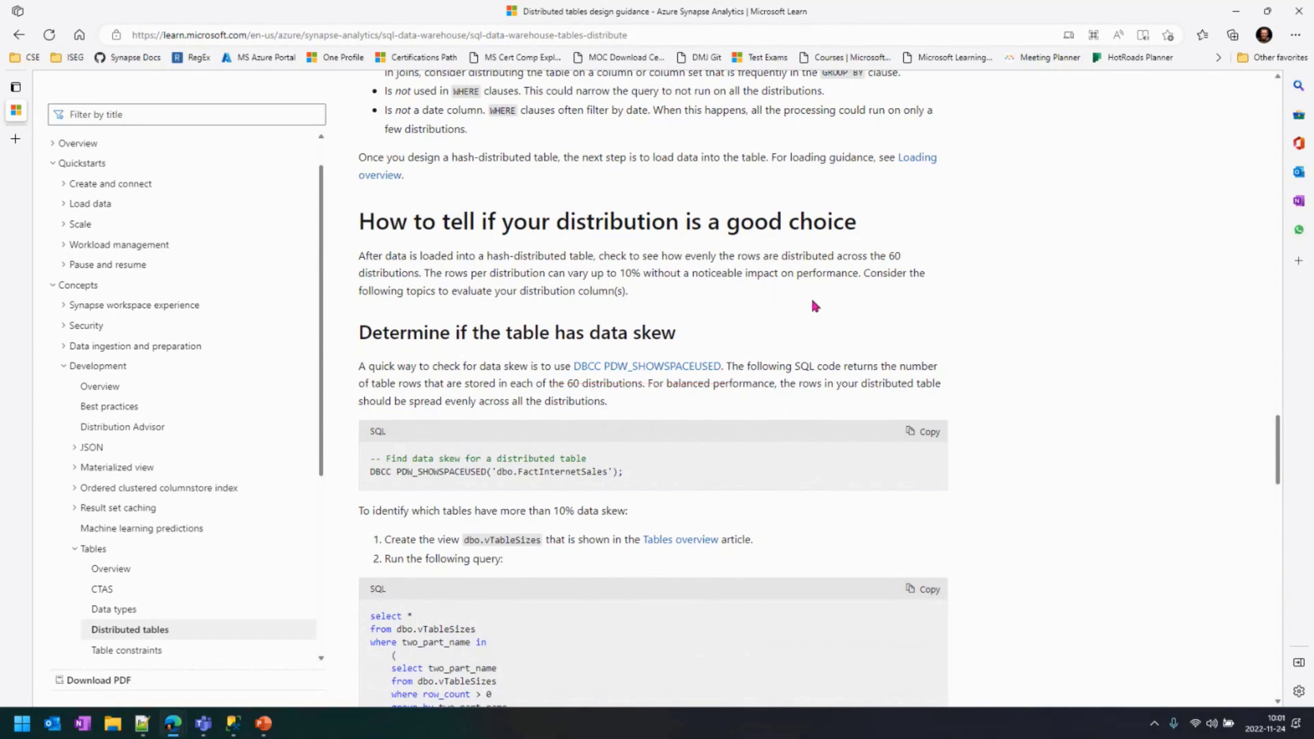
- Scroll to the dbo.vTableSizes query for tables with more than 10% data skew
{"action": "scroll", "scroll_direction": "down", "scroll_amount": 3}
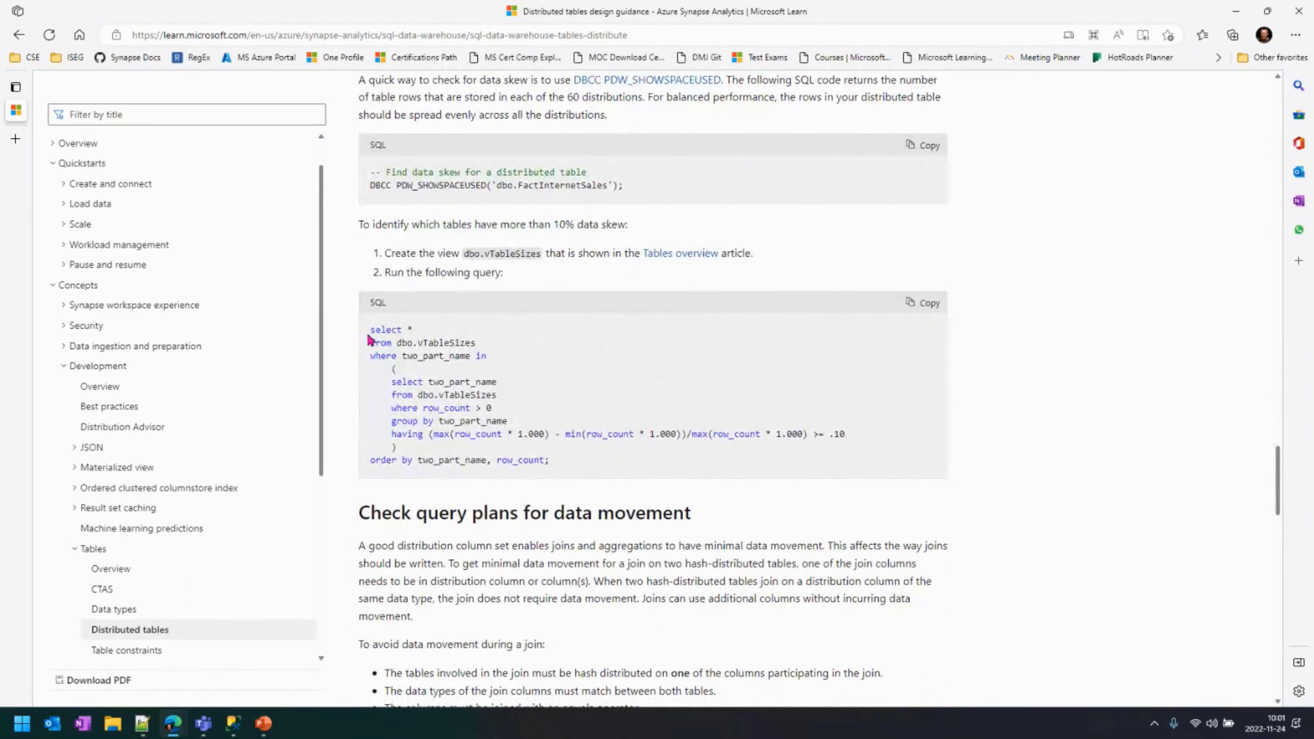
{"action": "mouse_move", "coordinate": [525, 343]}
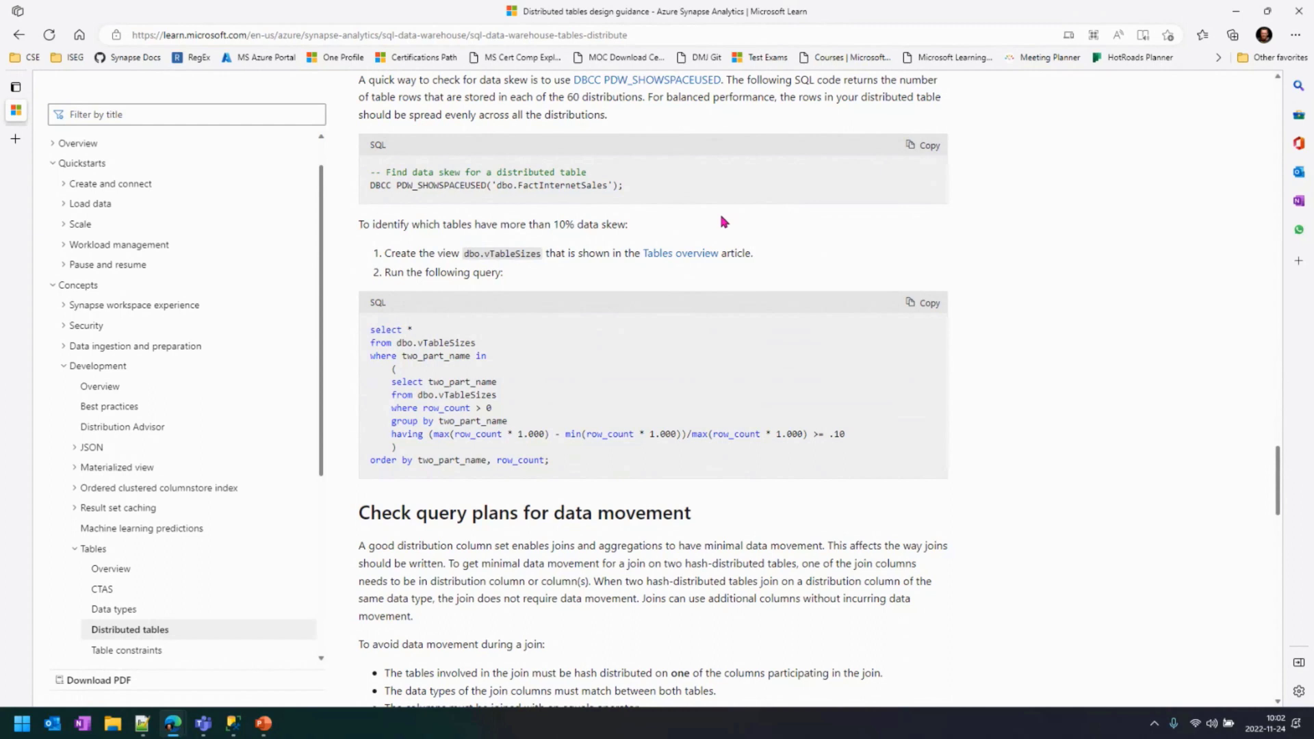
{"action": "mouse_move", "coordinate": [715, 216]}
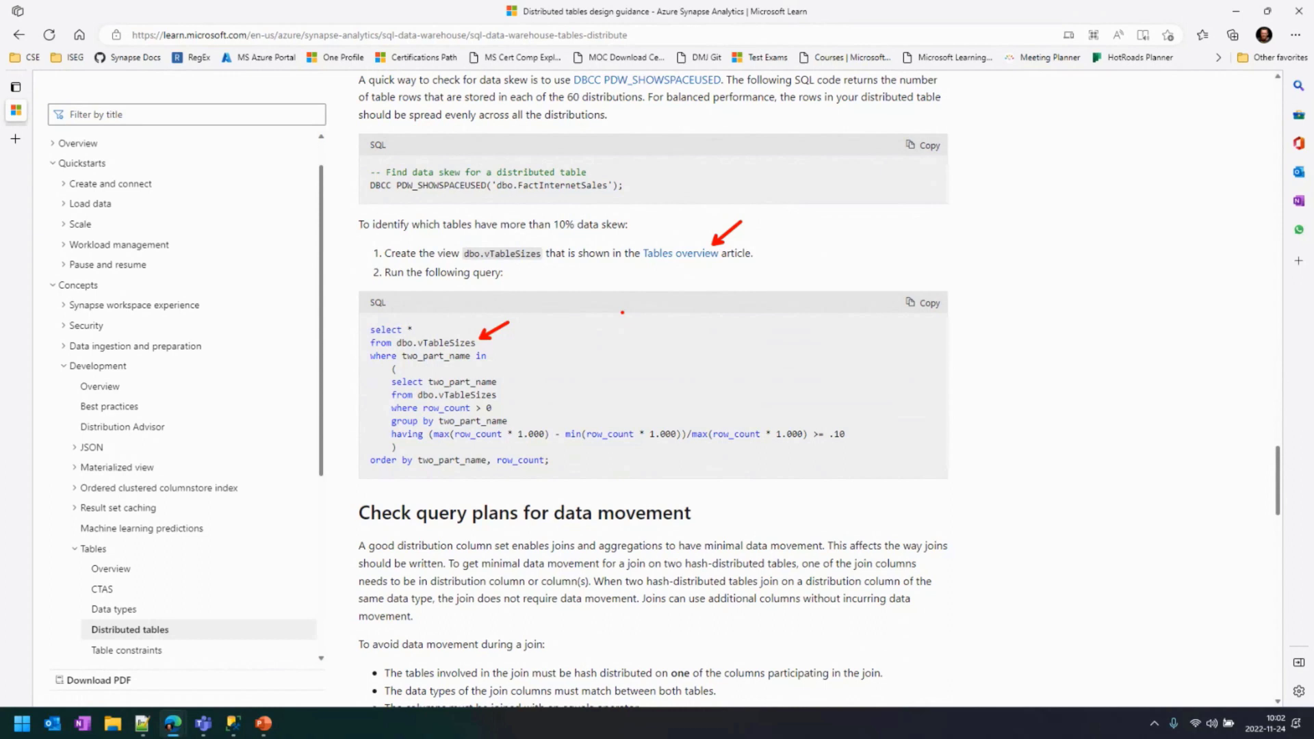
{"action": "mouse_move", "coordinate": [624, 316]}
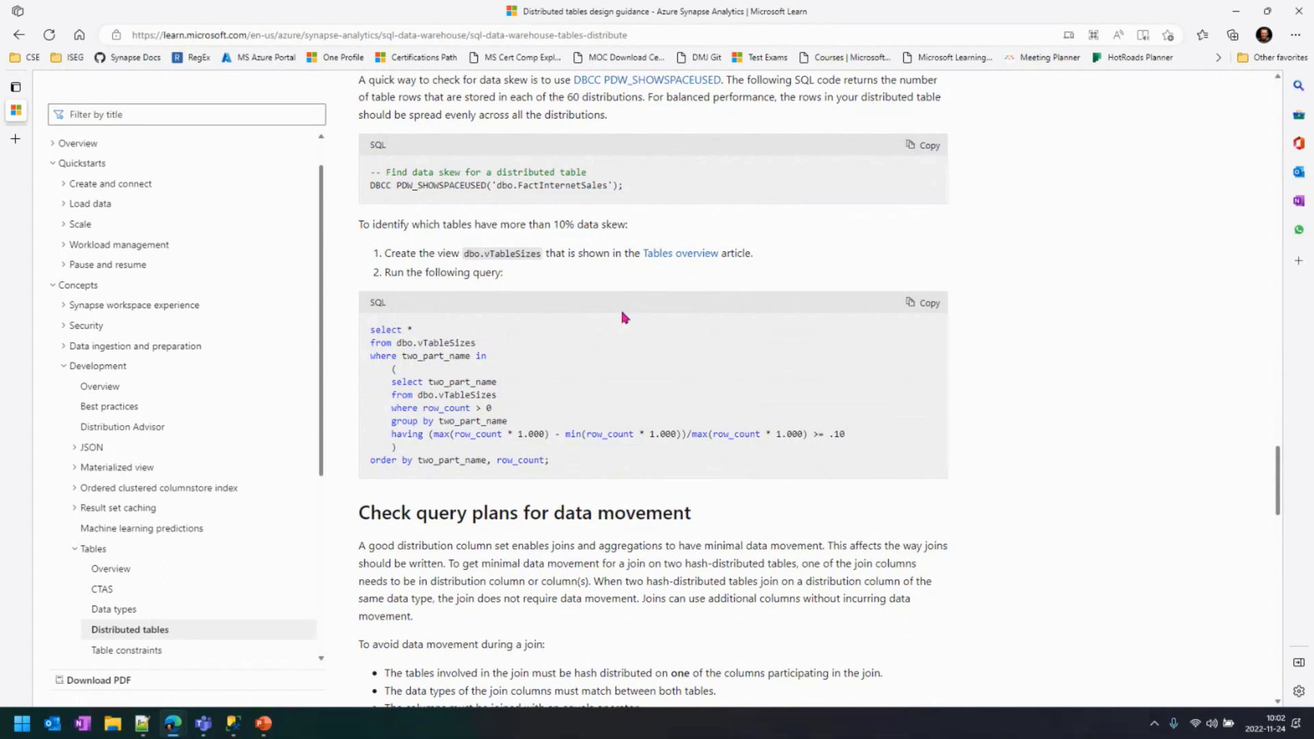
{"action": "mouse_move", "coordinate": [820, 269]}
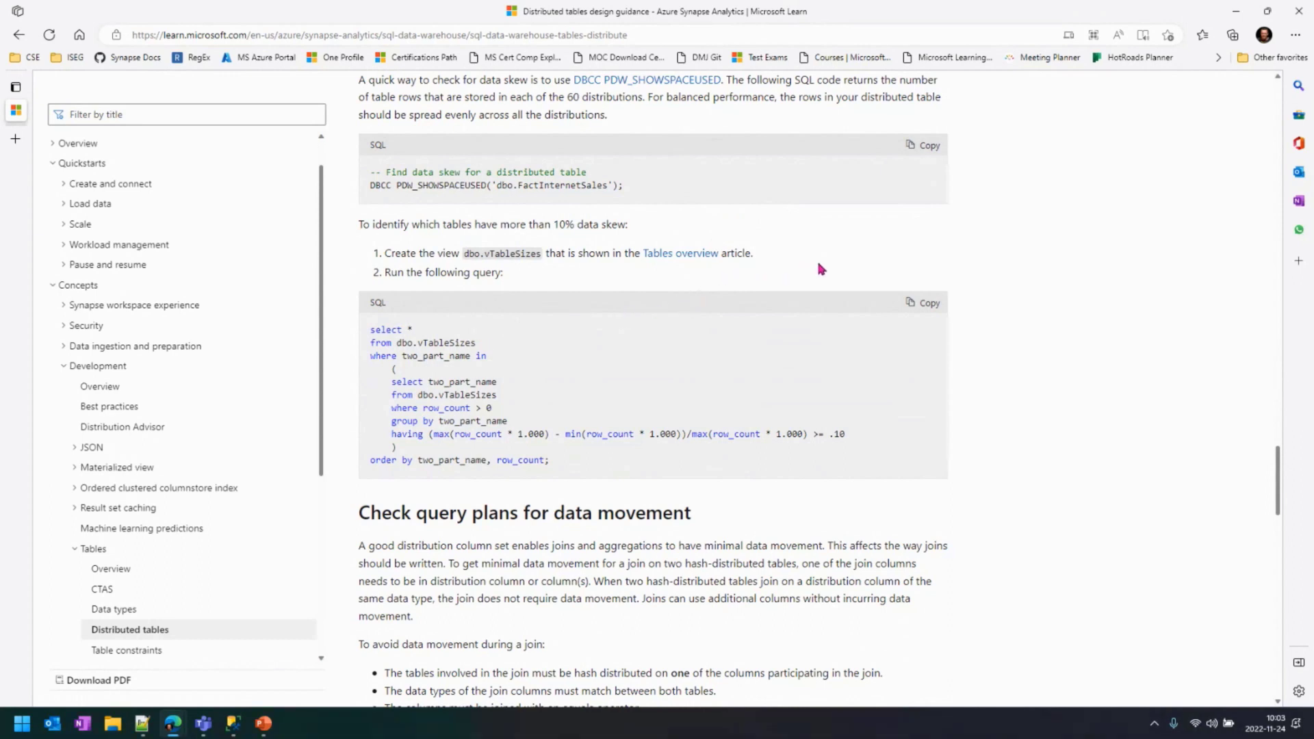
- Scroll so the Check query plans for data movement section and join rules are fully visible
{"action": "scroll", "scroll_direction": "down", "scroll_amount": 3}
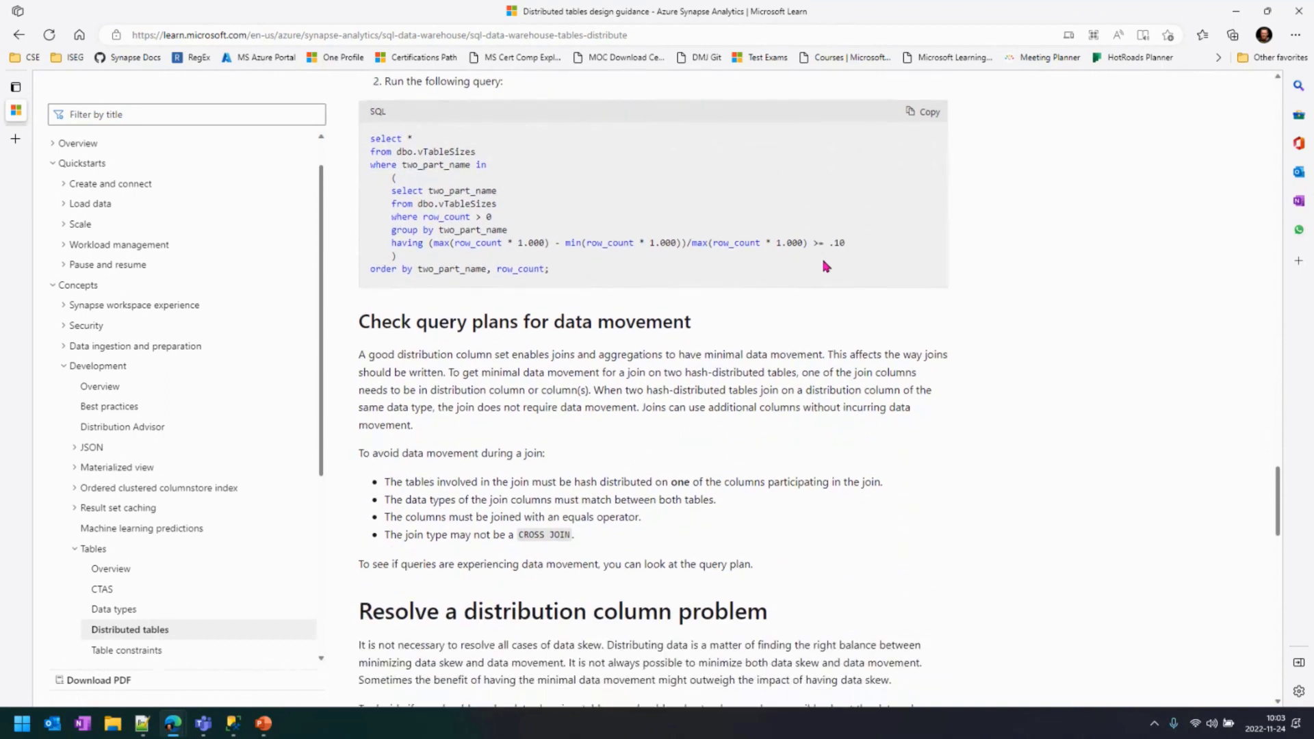
{"action": "mouse_move", "coordinate": [679, 320]}
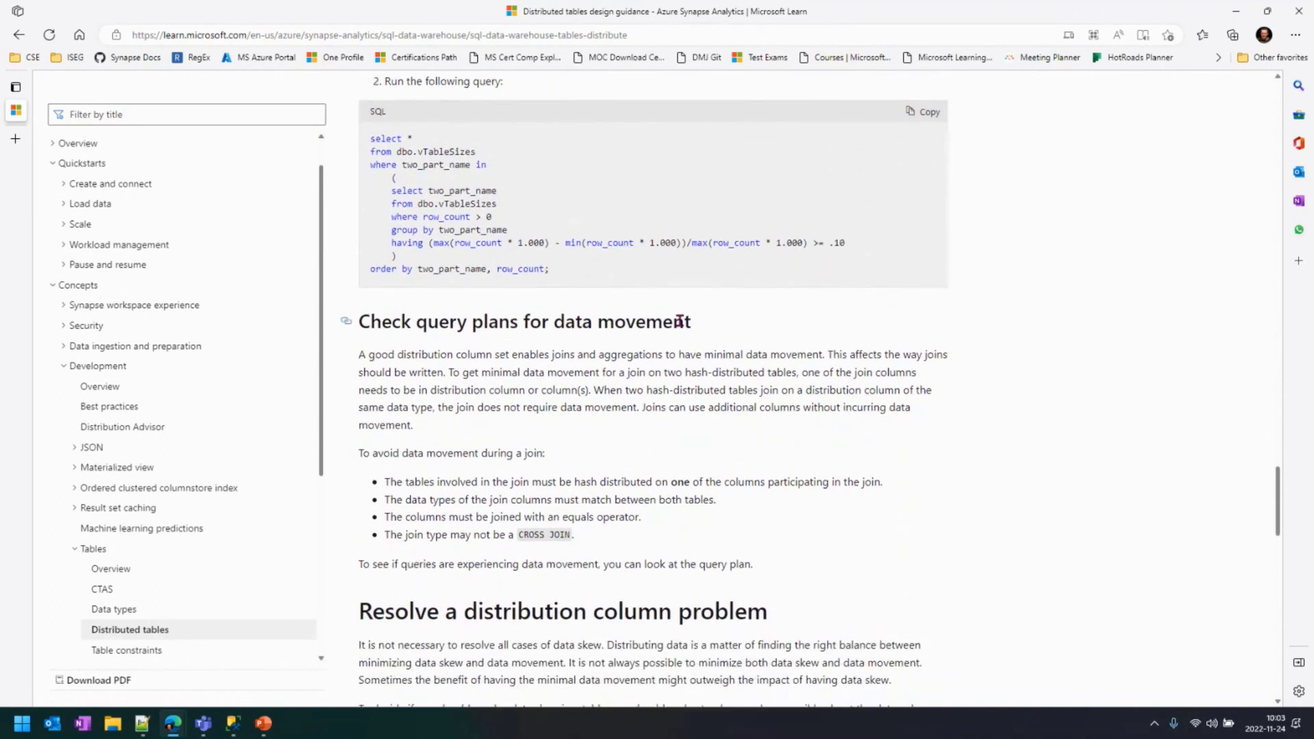
{"action": "mouse_move", "coordinate": [718, 330]}
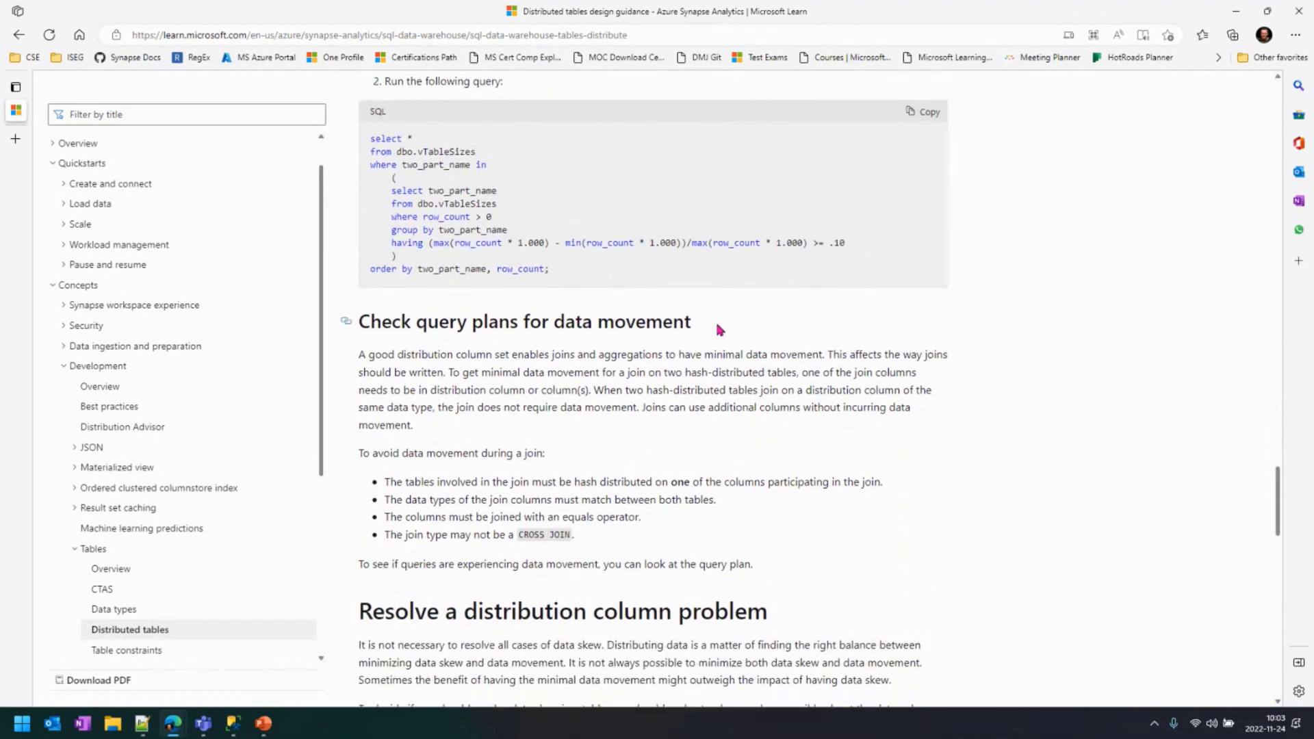